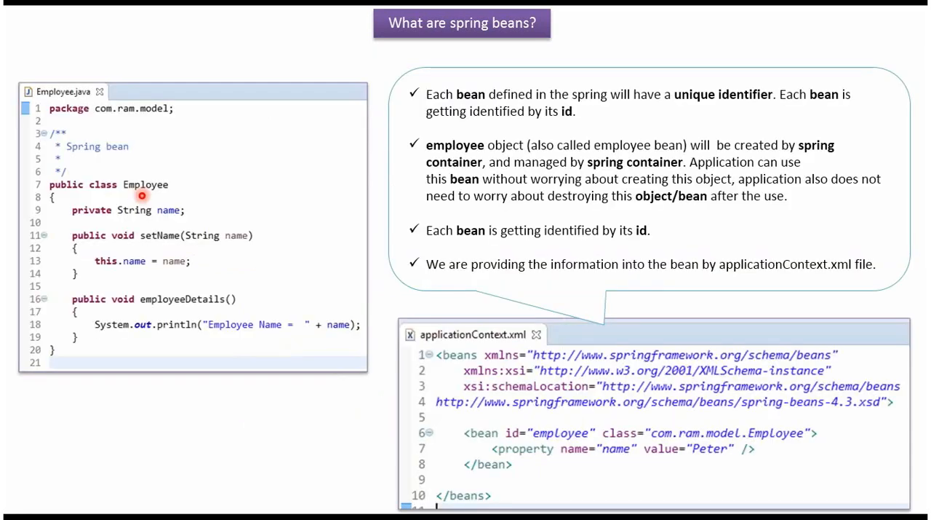
mouse_move(172, 221)
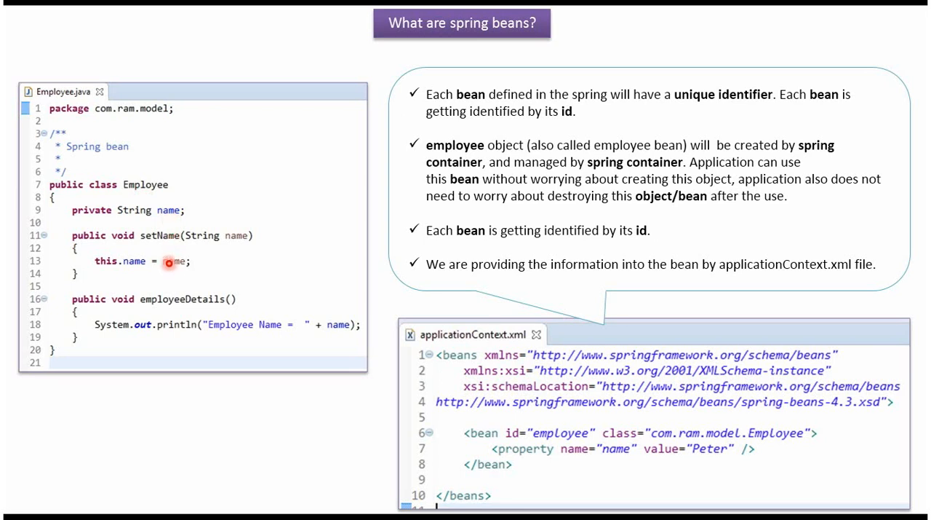
mouse_move(185, 312)
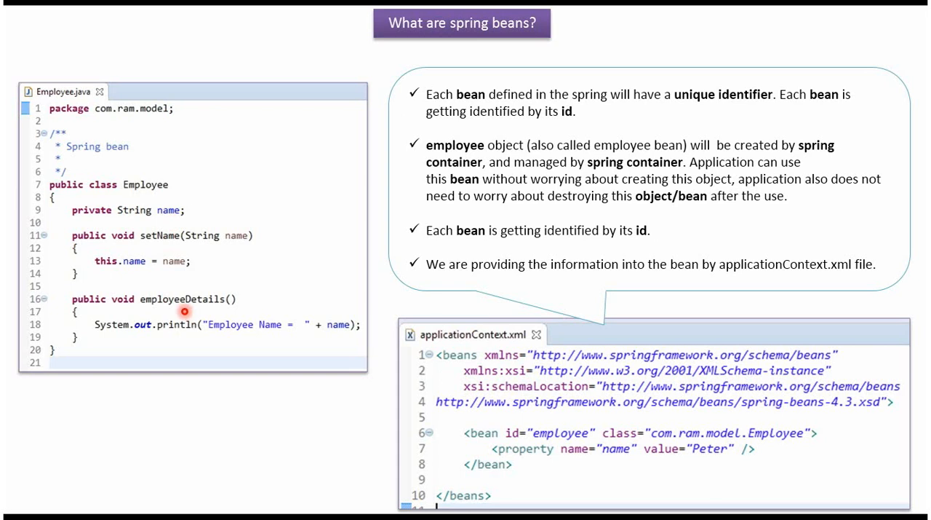
mouse_move(192, 328)
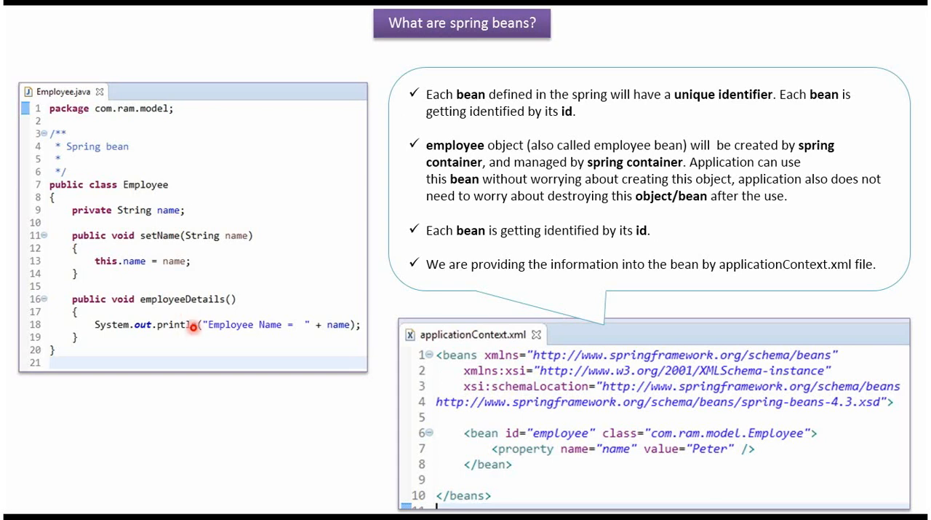
mouse_move(606, 425)
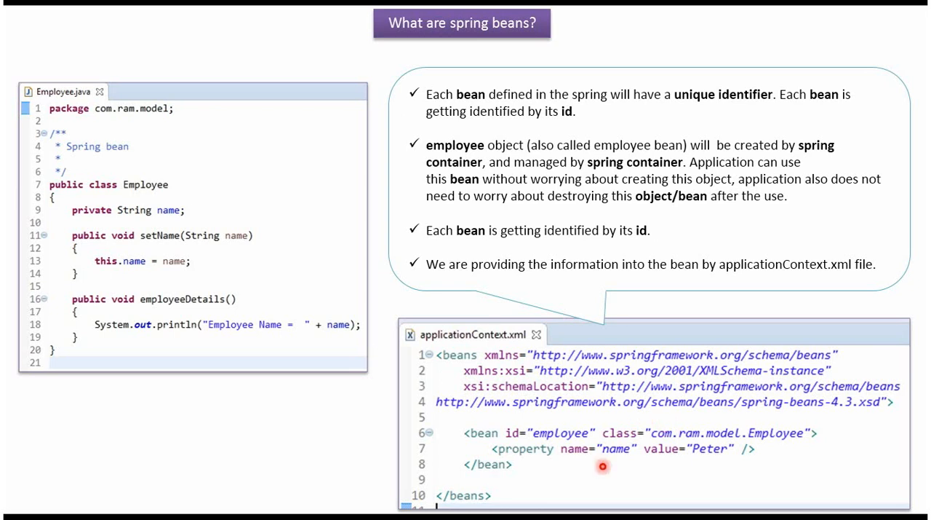
mouse_move(684, 465)
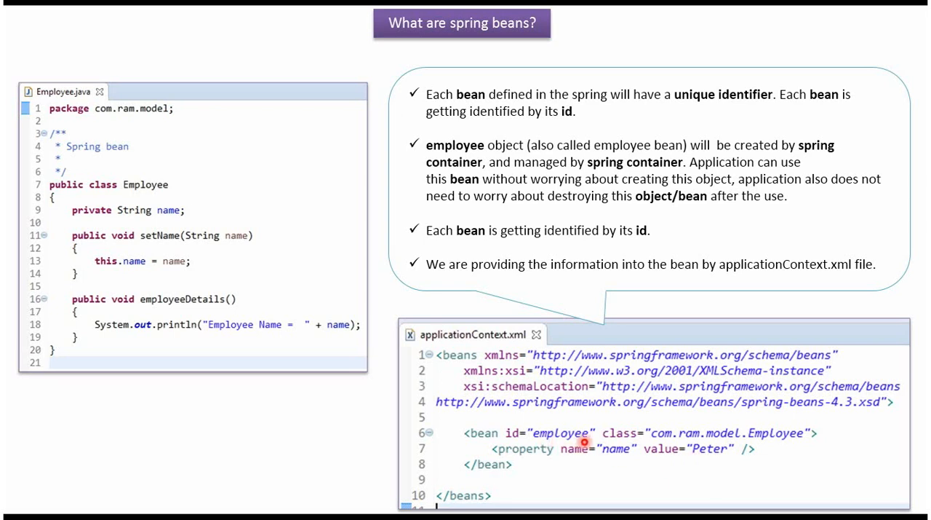
mouse_move(585, 432)
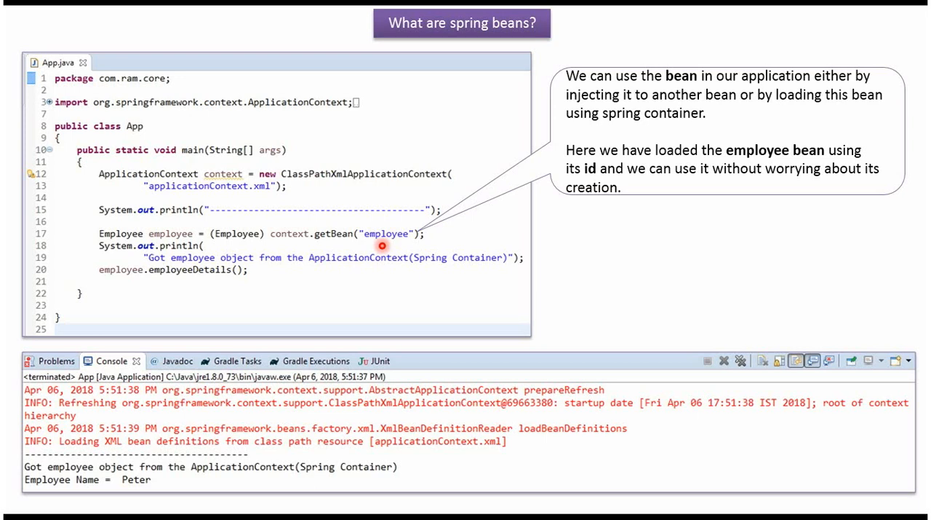
mouse_move(171, 287)
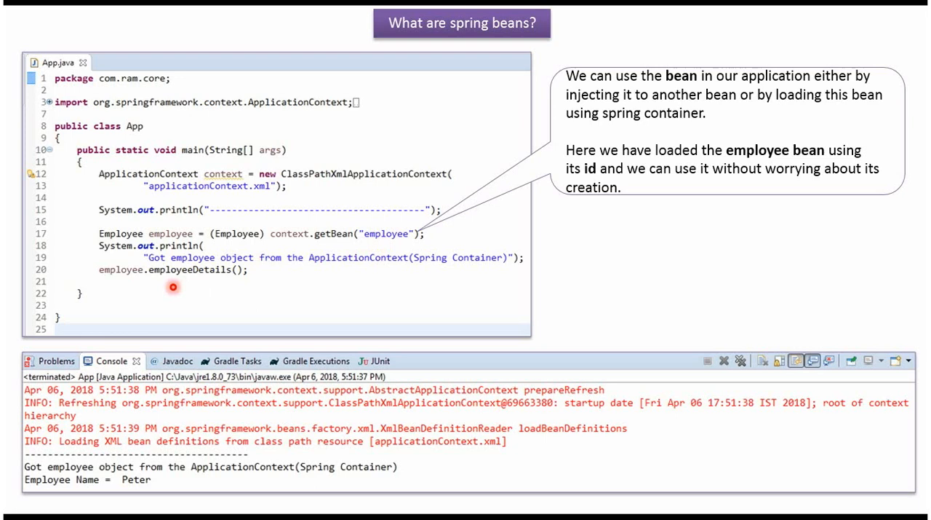
mouse_move(203, 281)
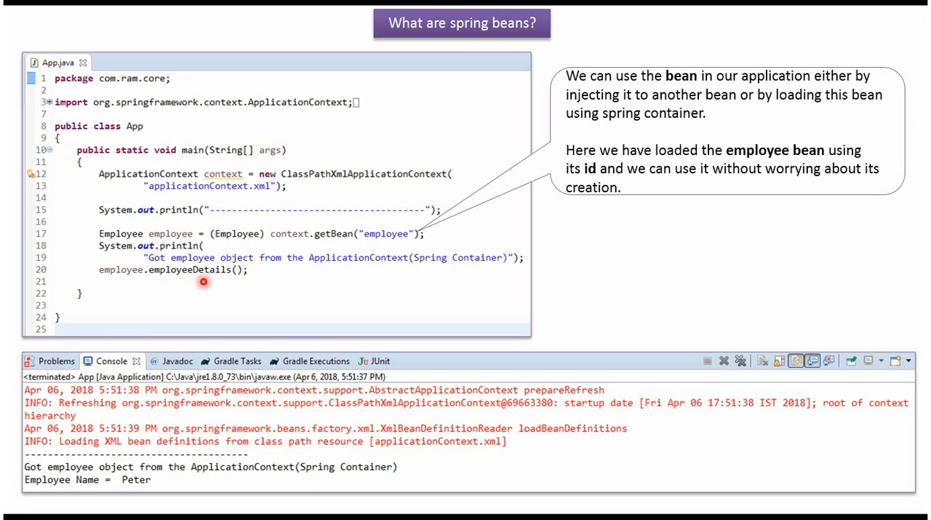